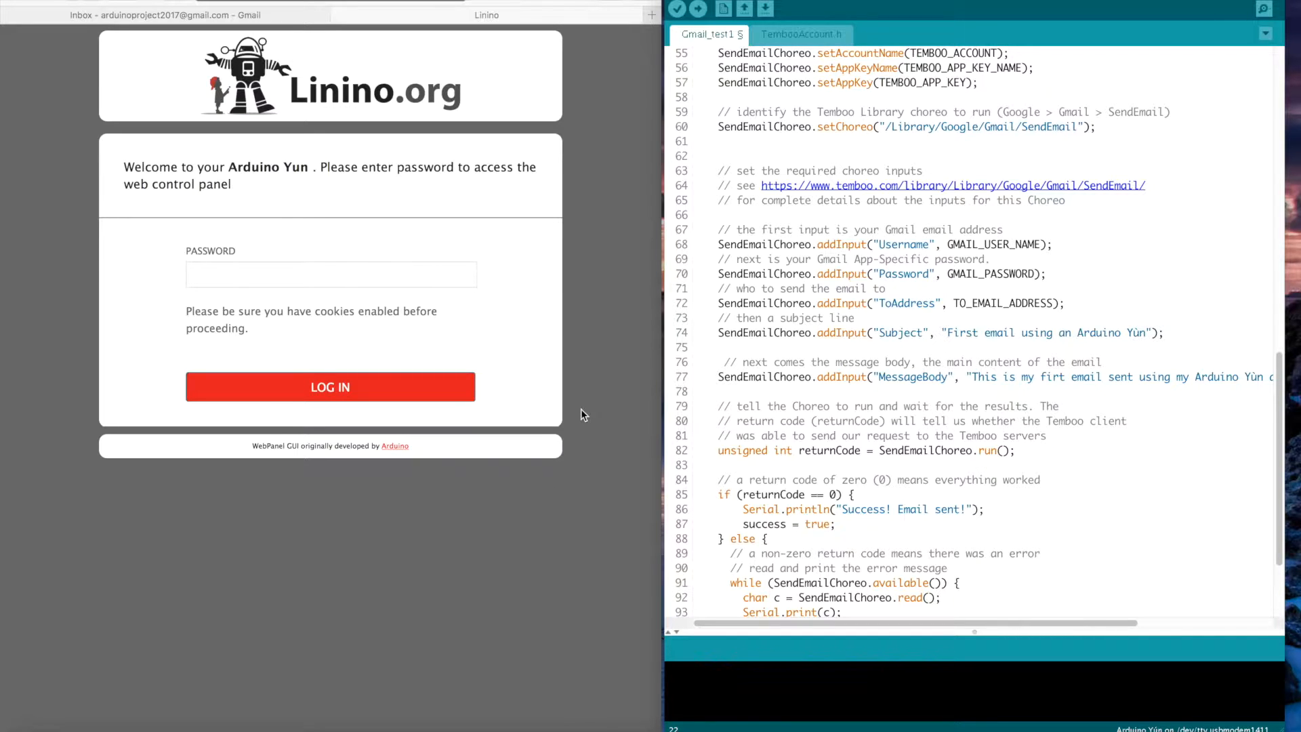
Step: Enter the Yún password in the Linino panel and log in
left_click(329, 274)
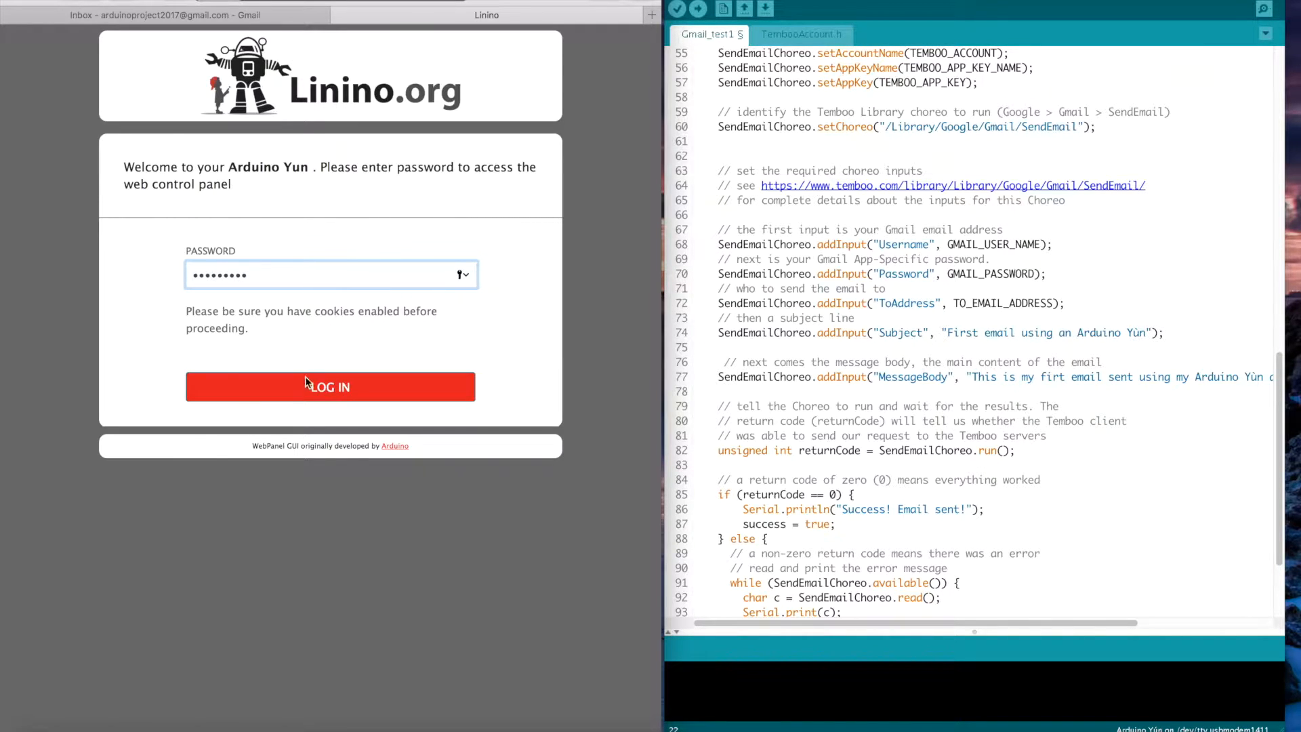
left_click(329, 386)
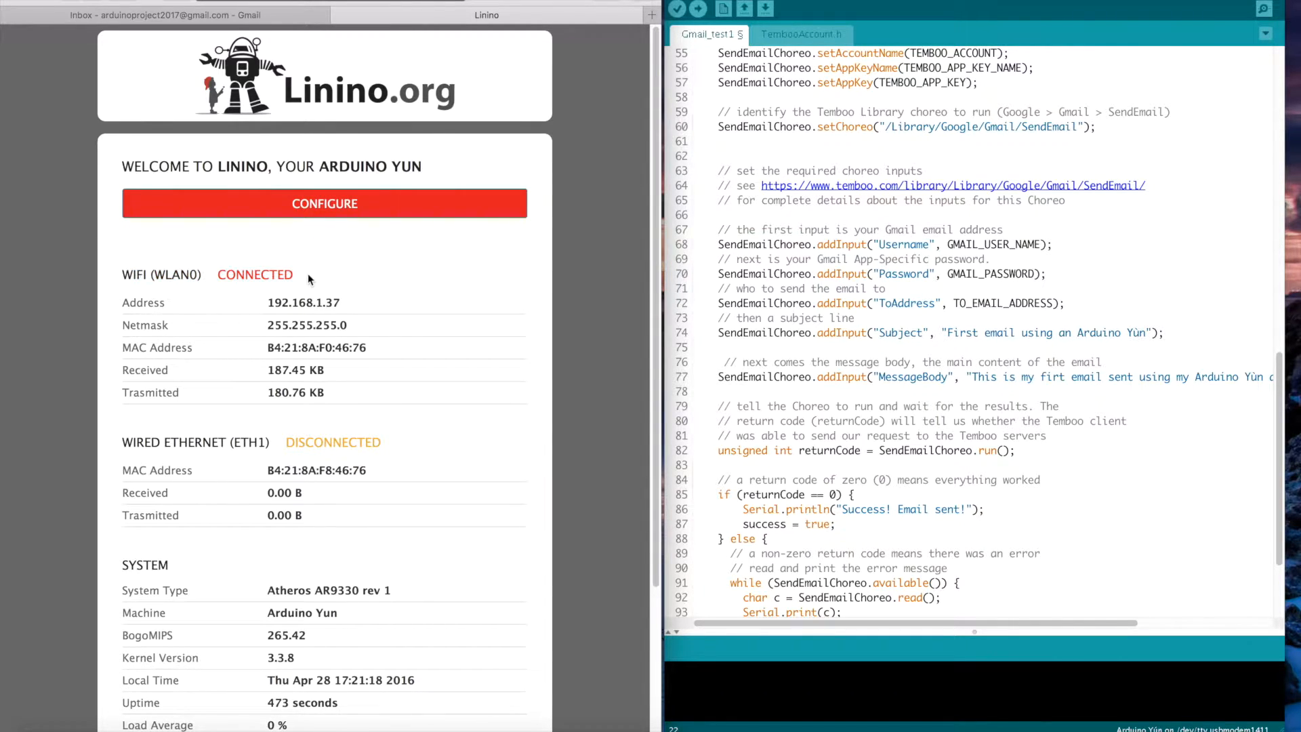
mouse_move(411, 371)
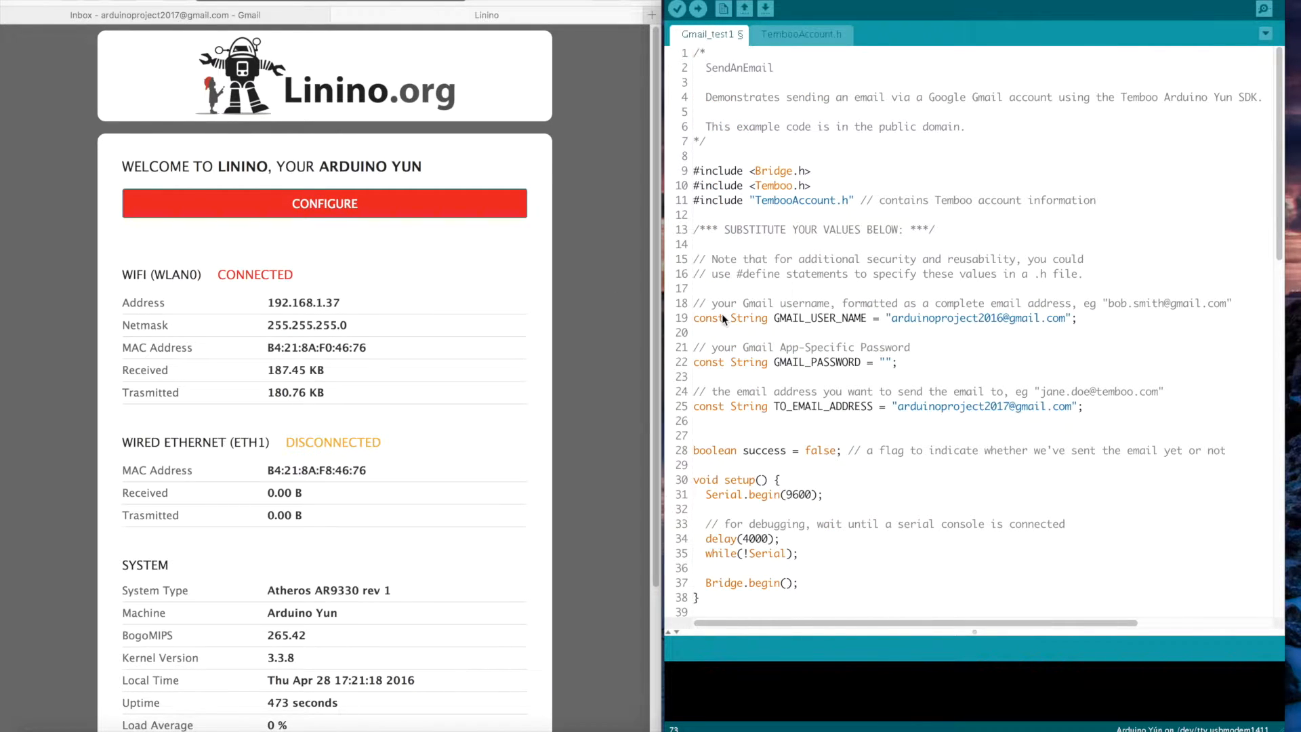
mouse_move(802, 156)
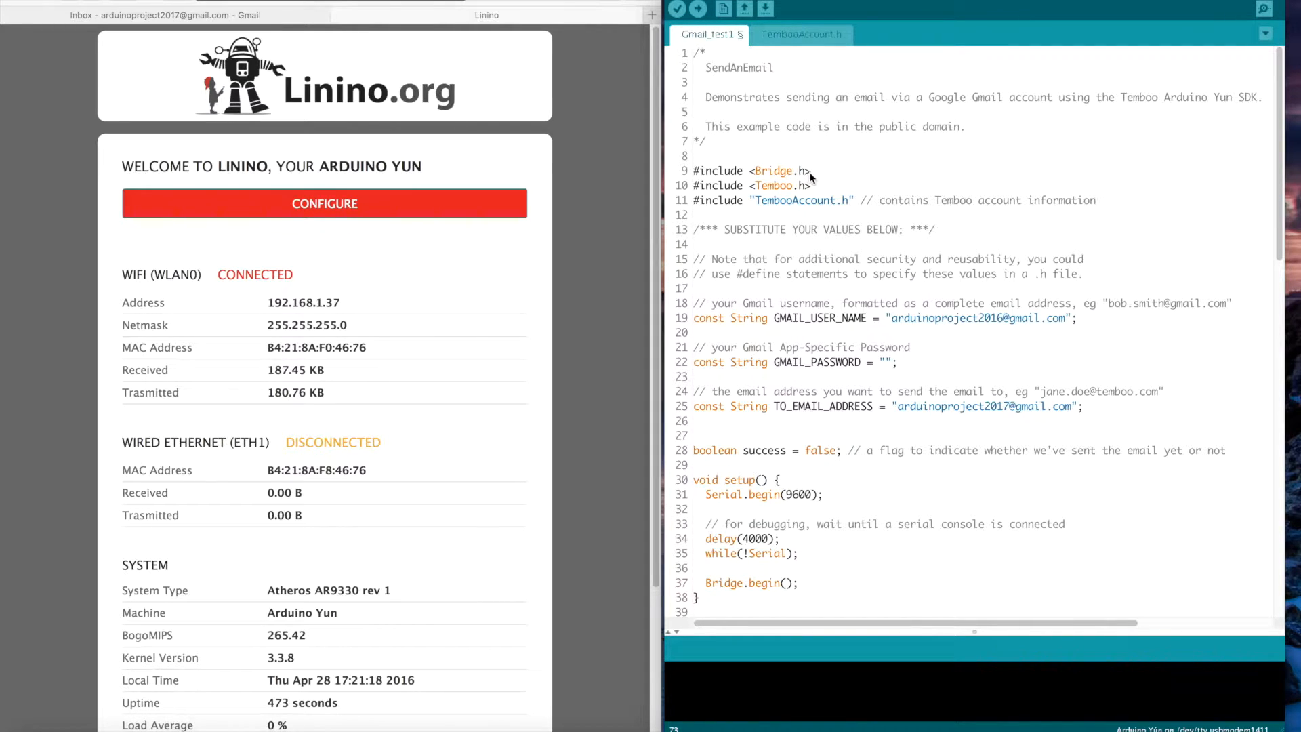
mouse_move(787, 188)
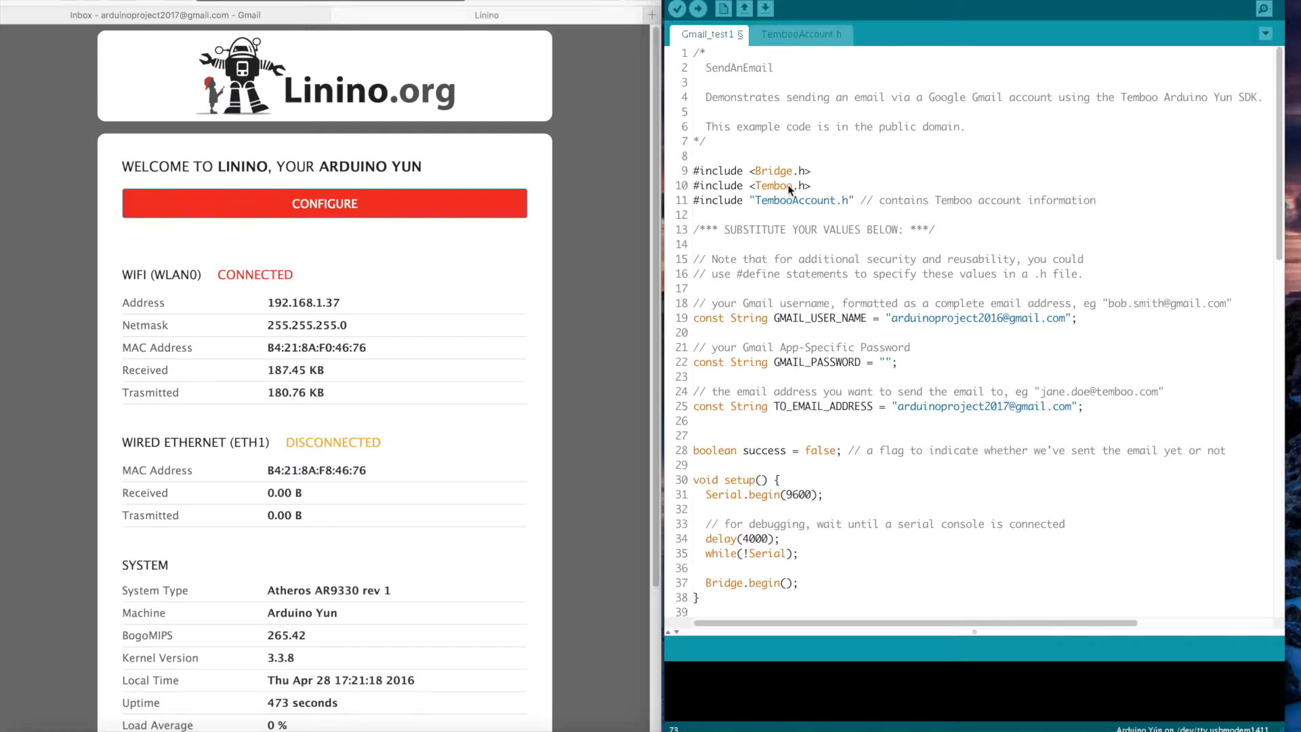
mouse_move(742, 208)
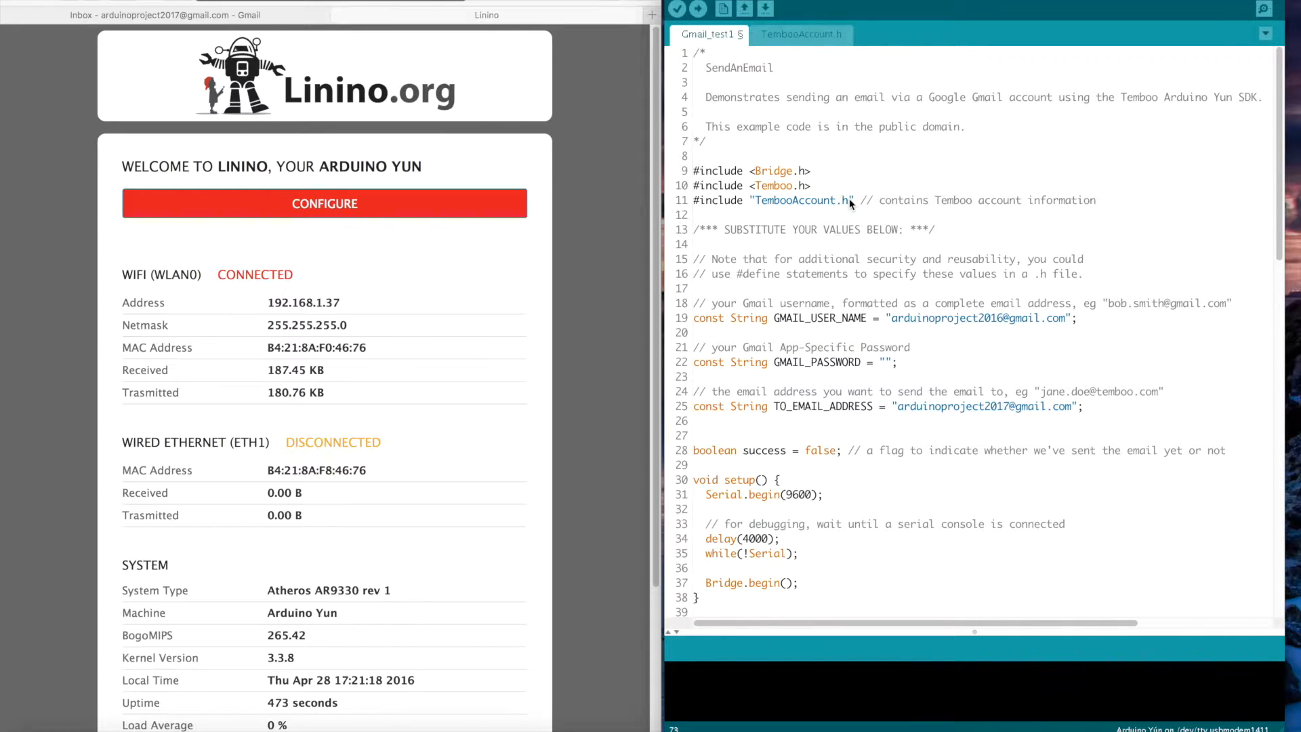
scroll("down", 3)
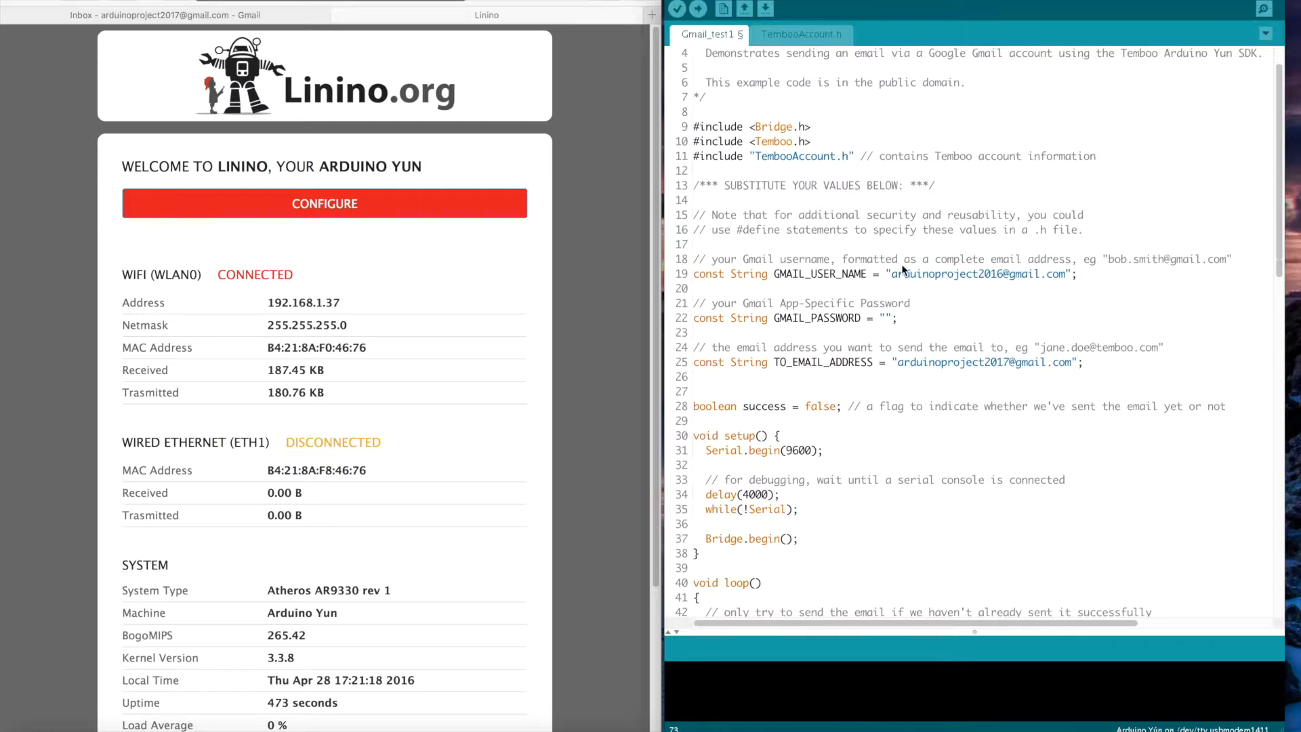
double_click(935, 273)
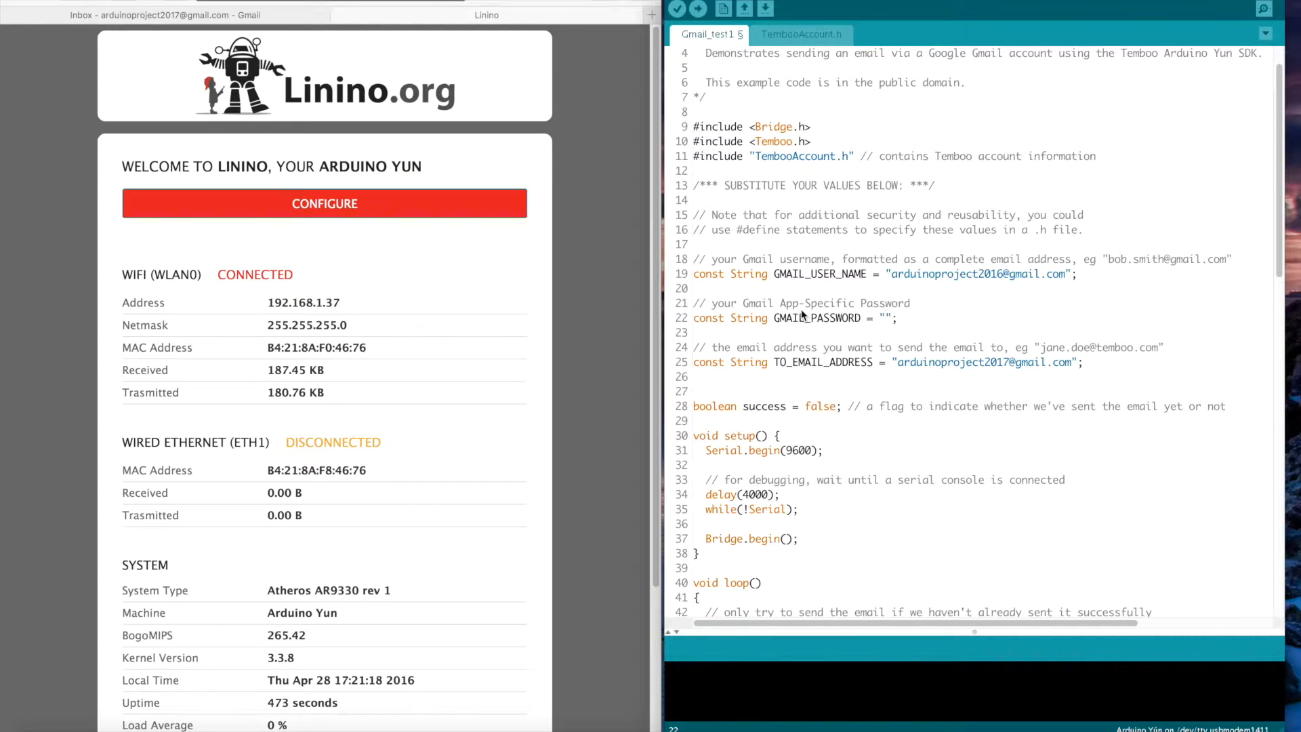
double_click(816, 303)
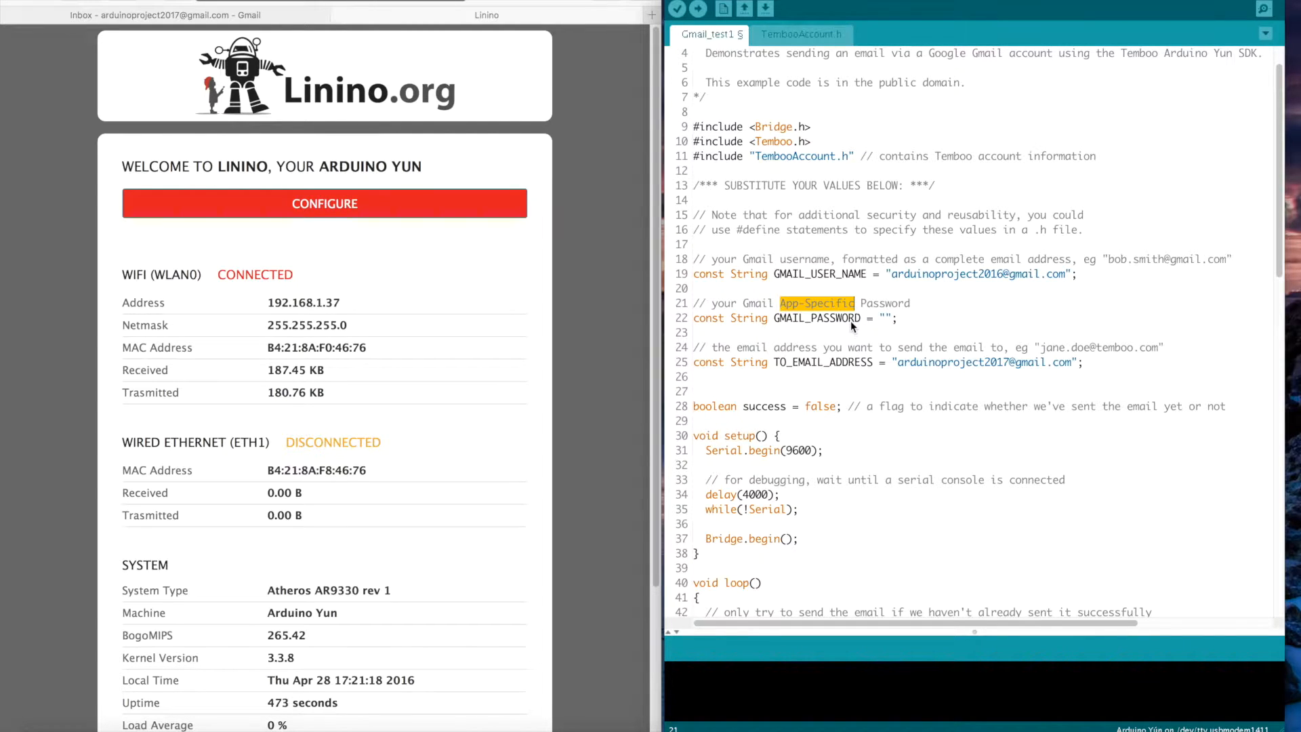
left_click(885, 318)
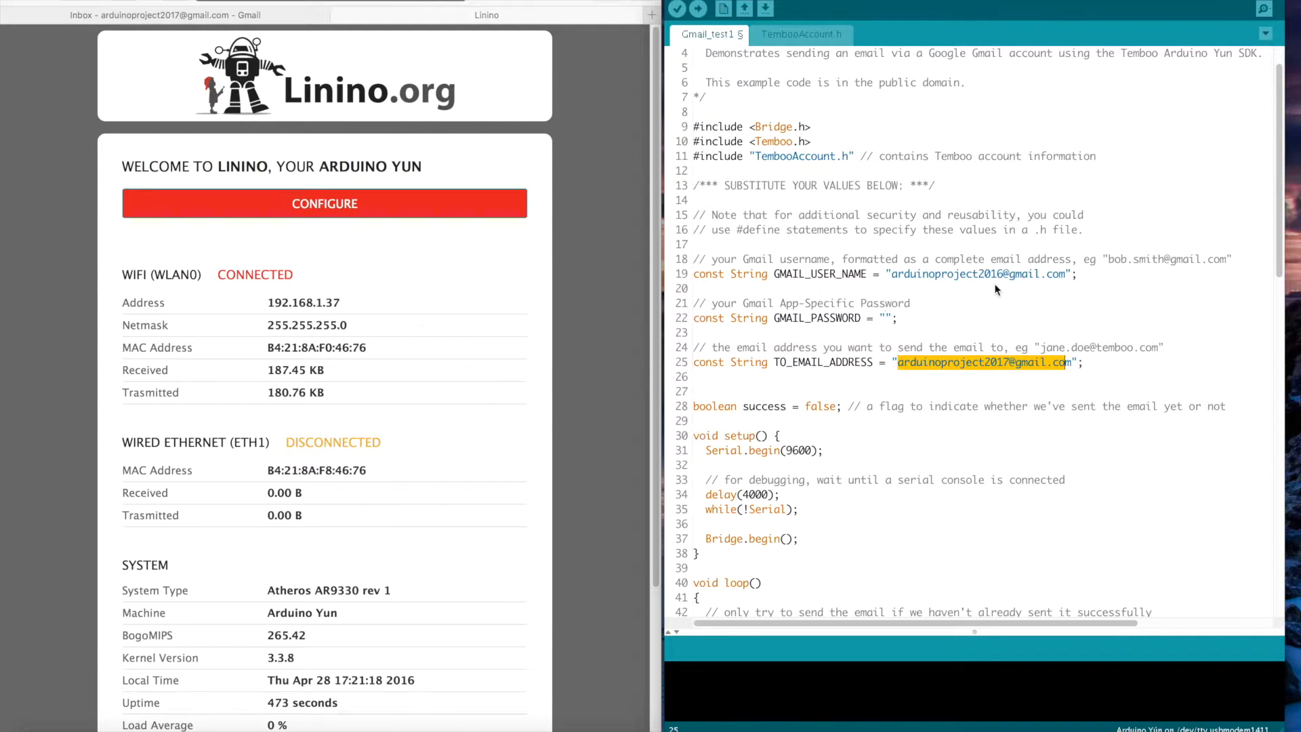
mouse_move(997, 373)
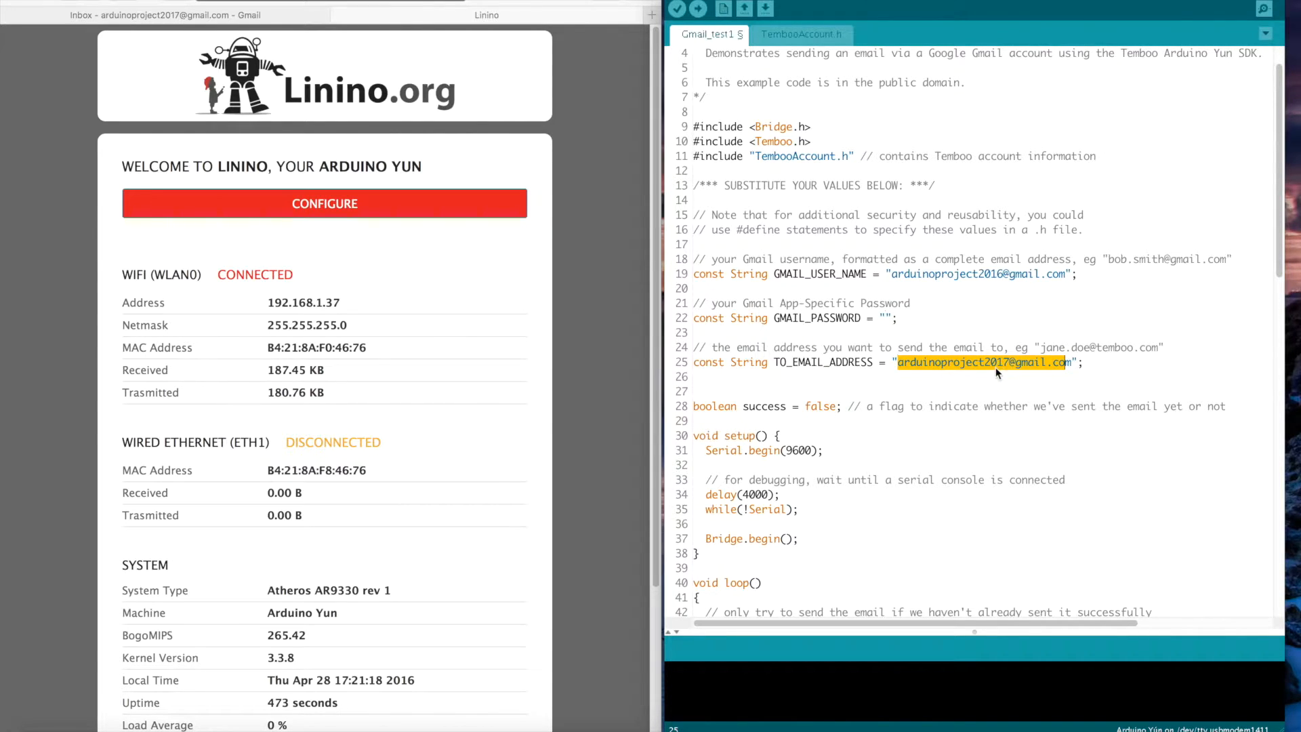
mouse_move(941, 477)
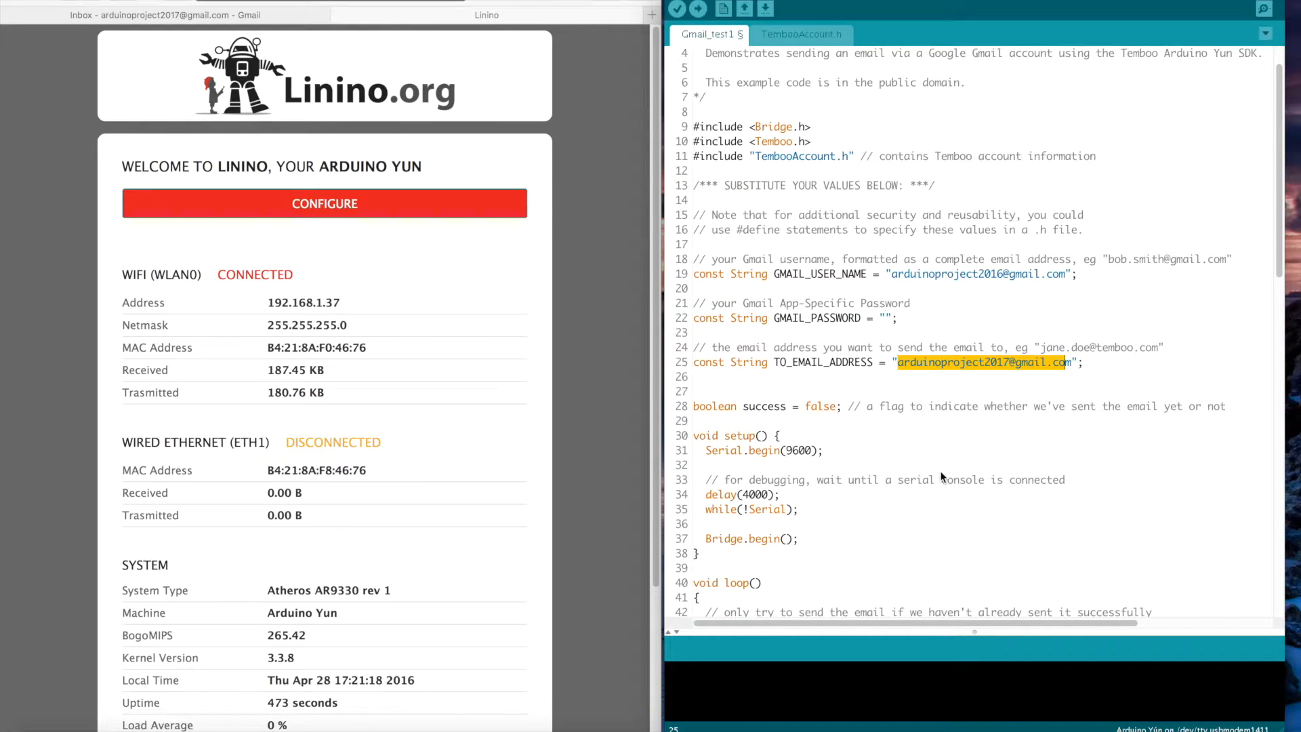
scroll("down", 3)
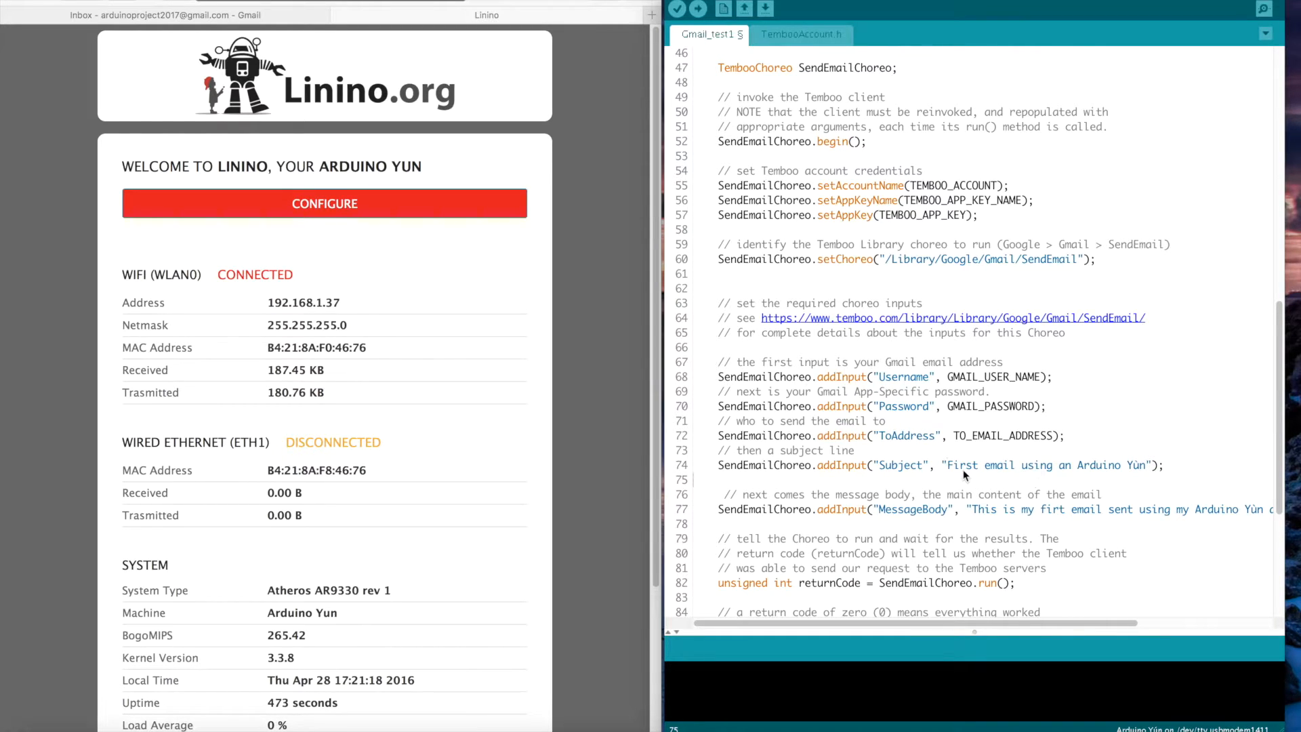
mouse_move(1128, 465)
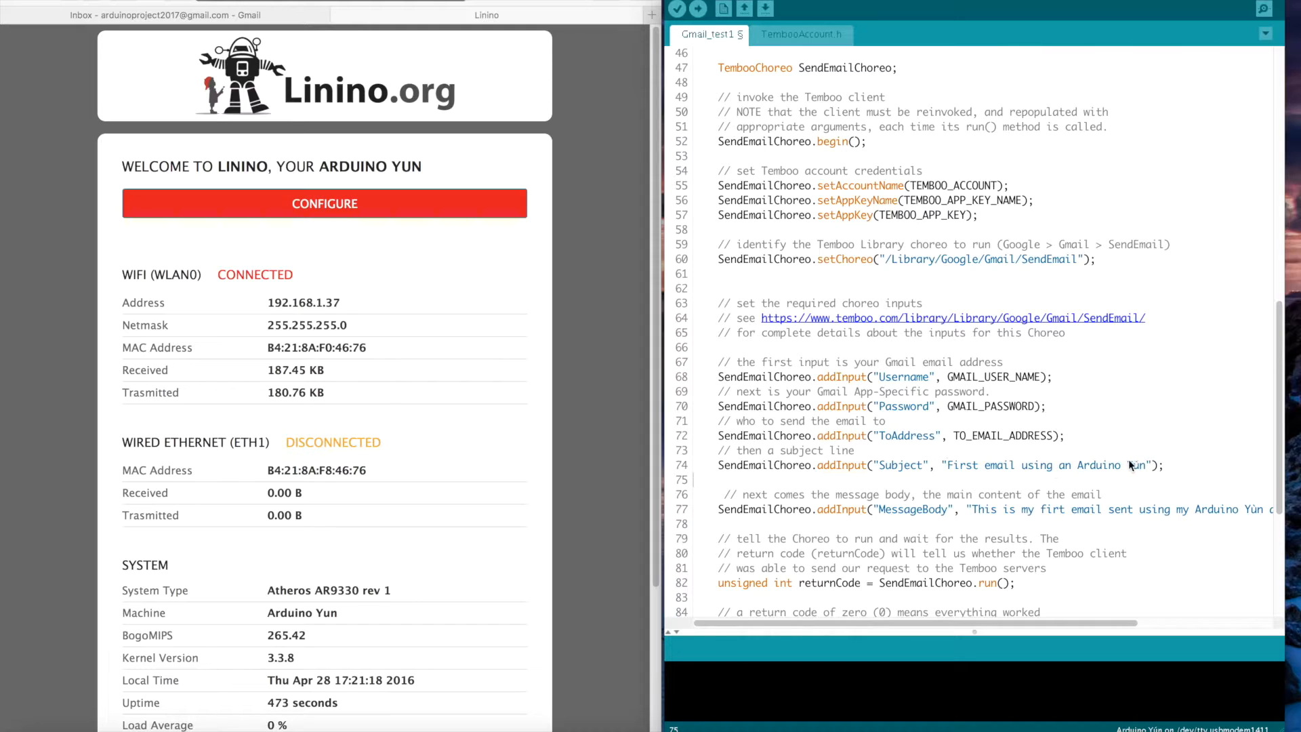
mouse_move(892, 518)
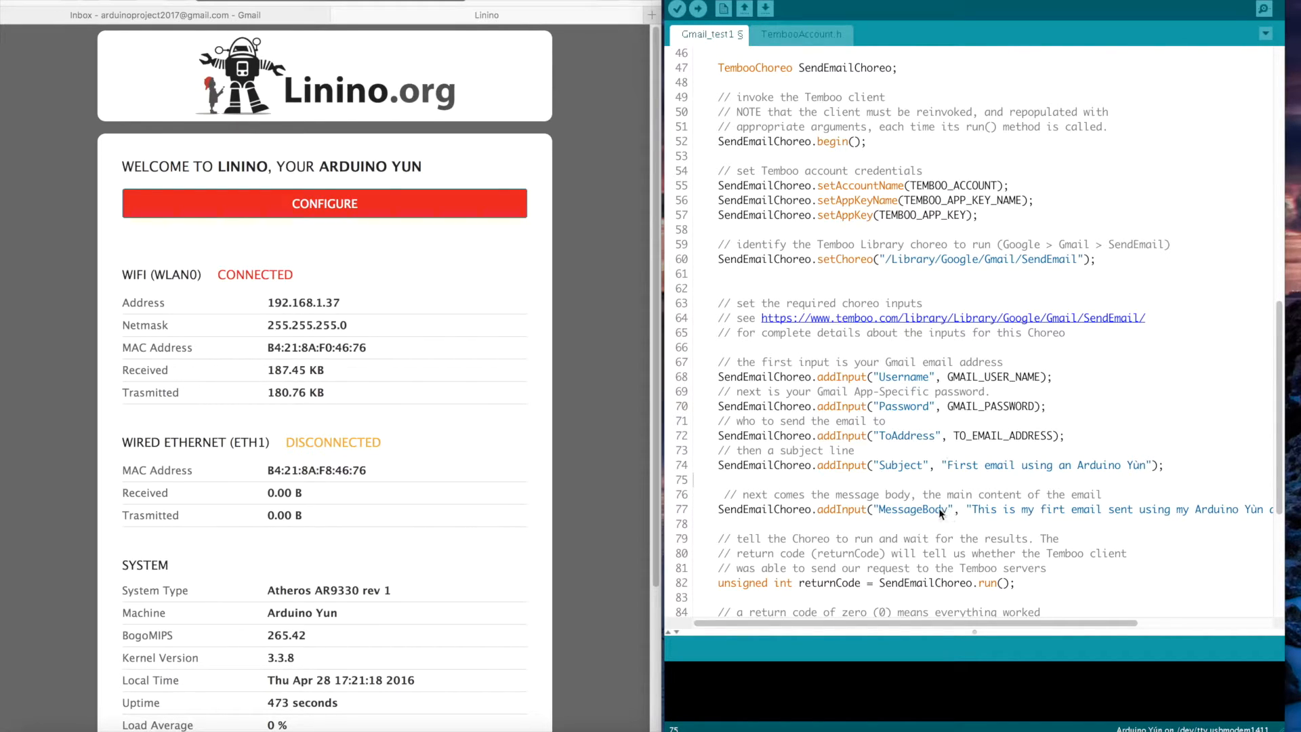
mouse_move(1006, 510)
type("s")
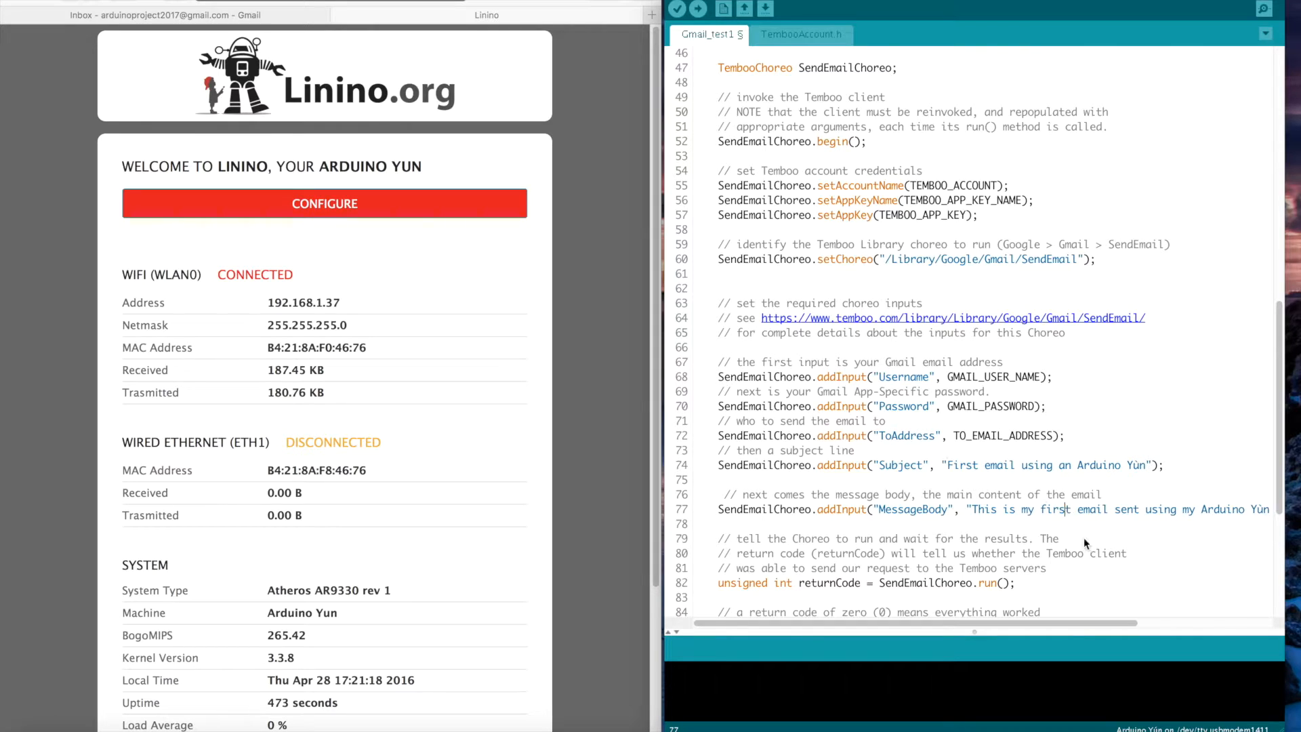
mouse_move(1224, 522)
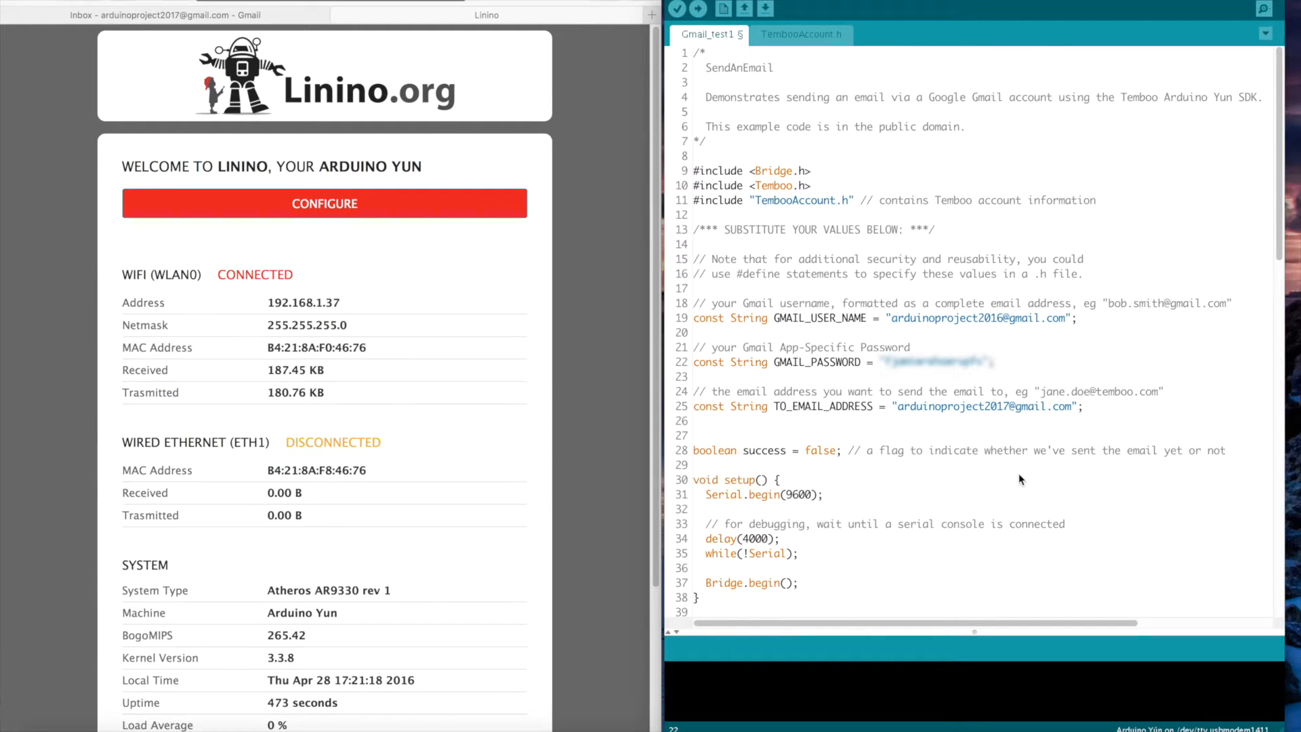
mouse_move(699, 9)
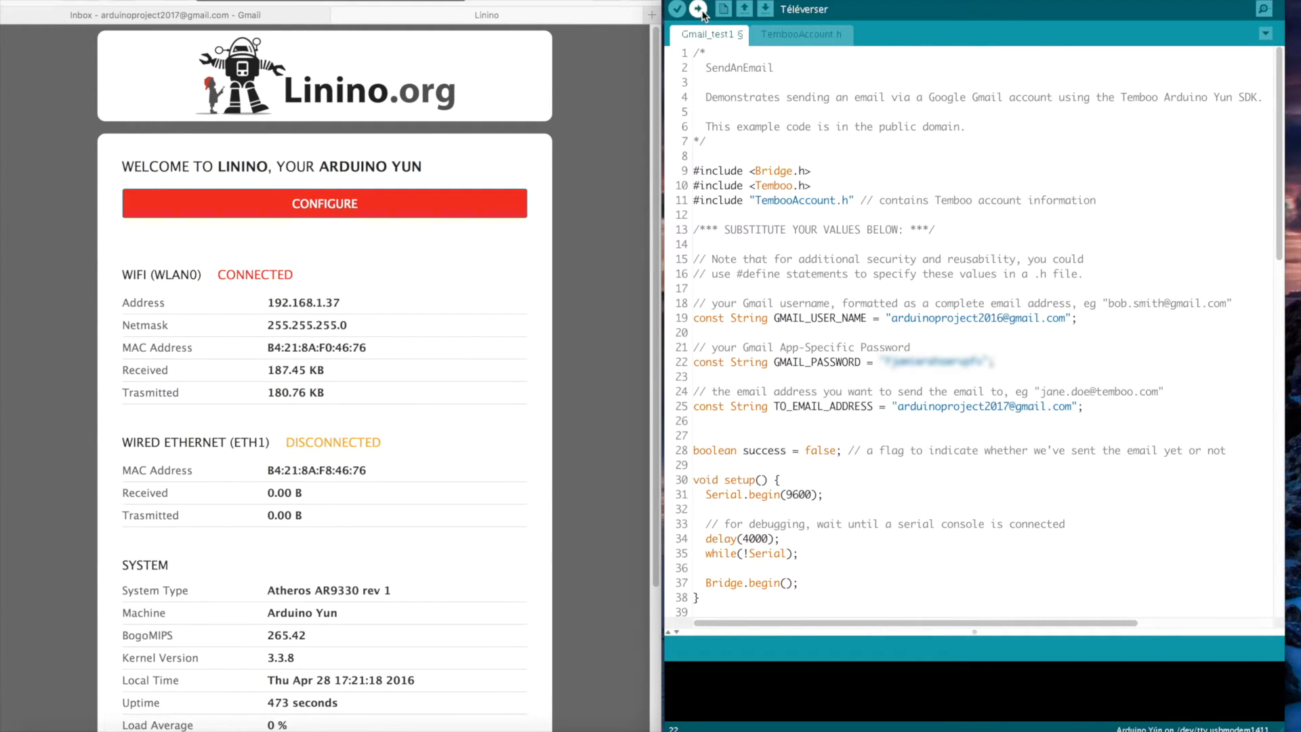
Step: Upload the SendAnEmail sketch to the Arduino Yún with the Téléverser button
left_click(677, 9)
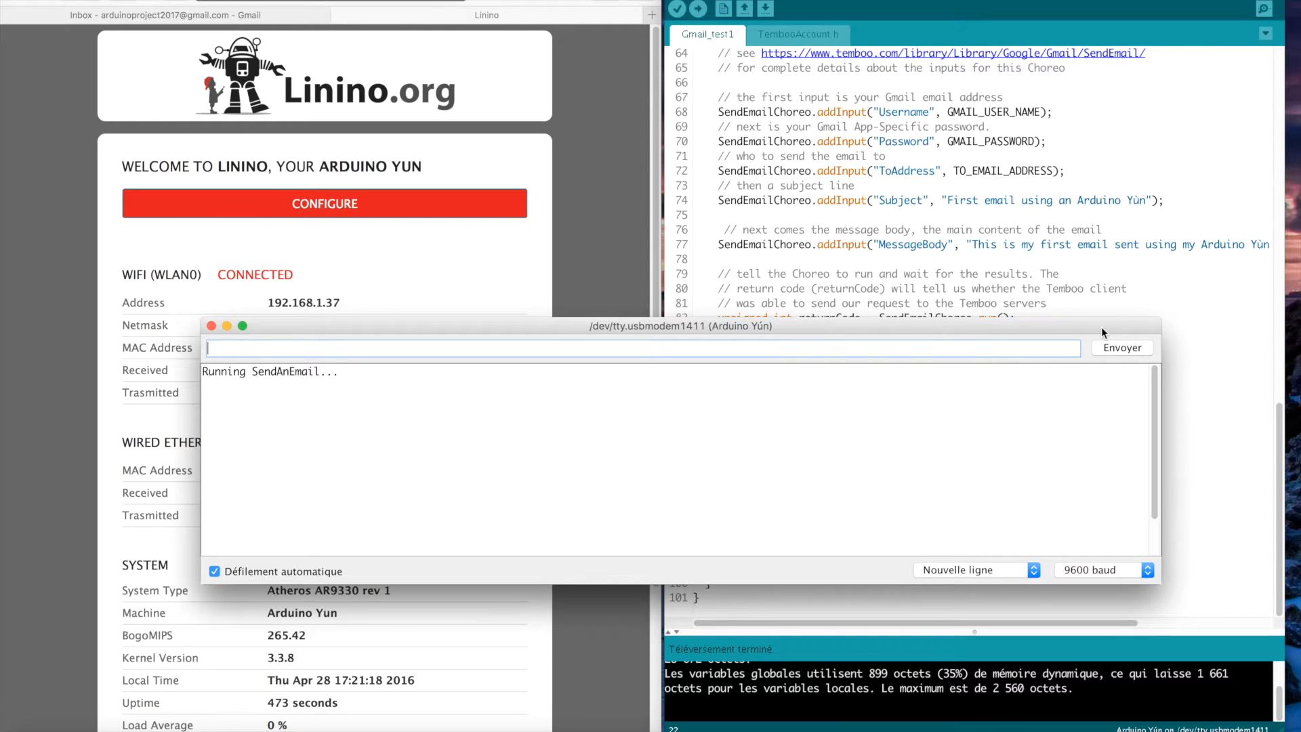
mouse_move(374, 509)
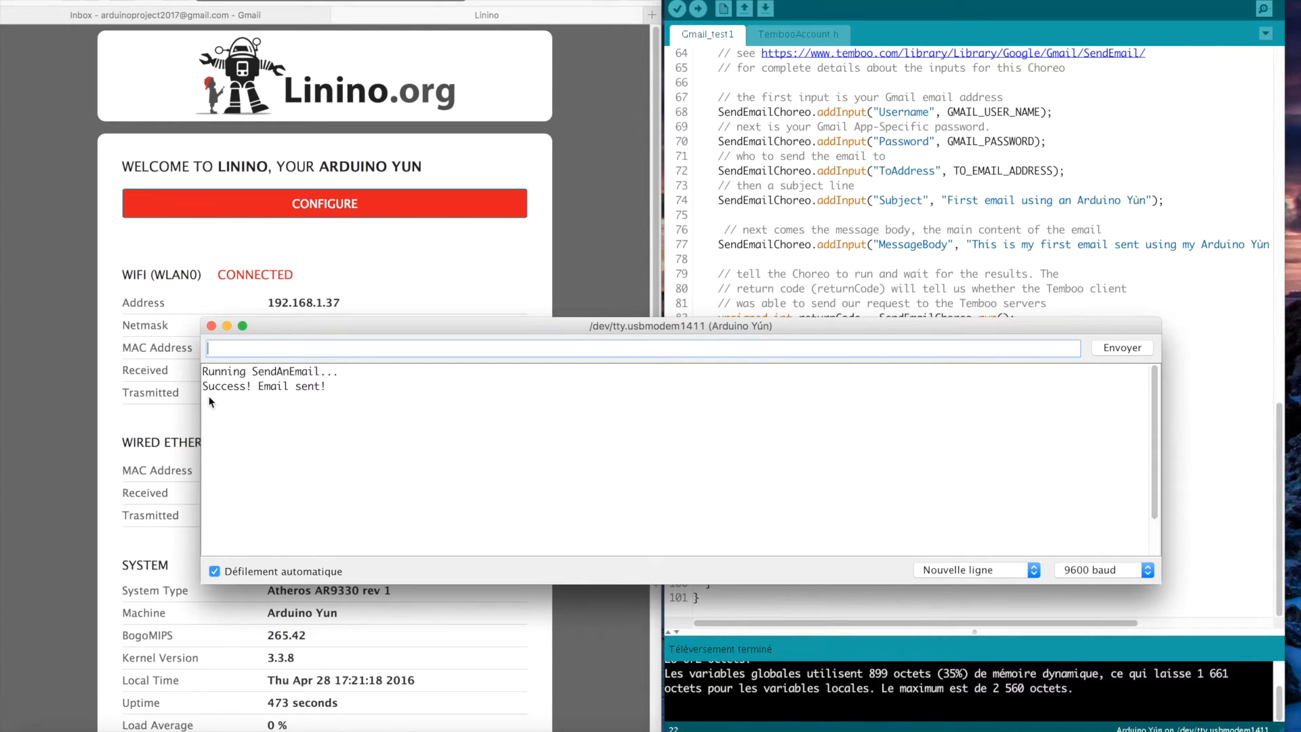
mouse_move(395, 173)
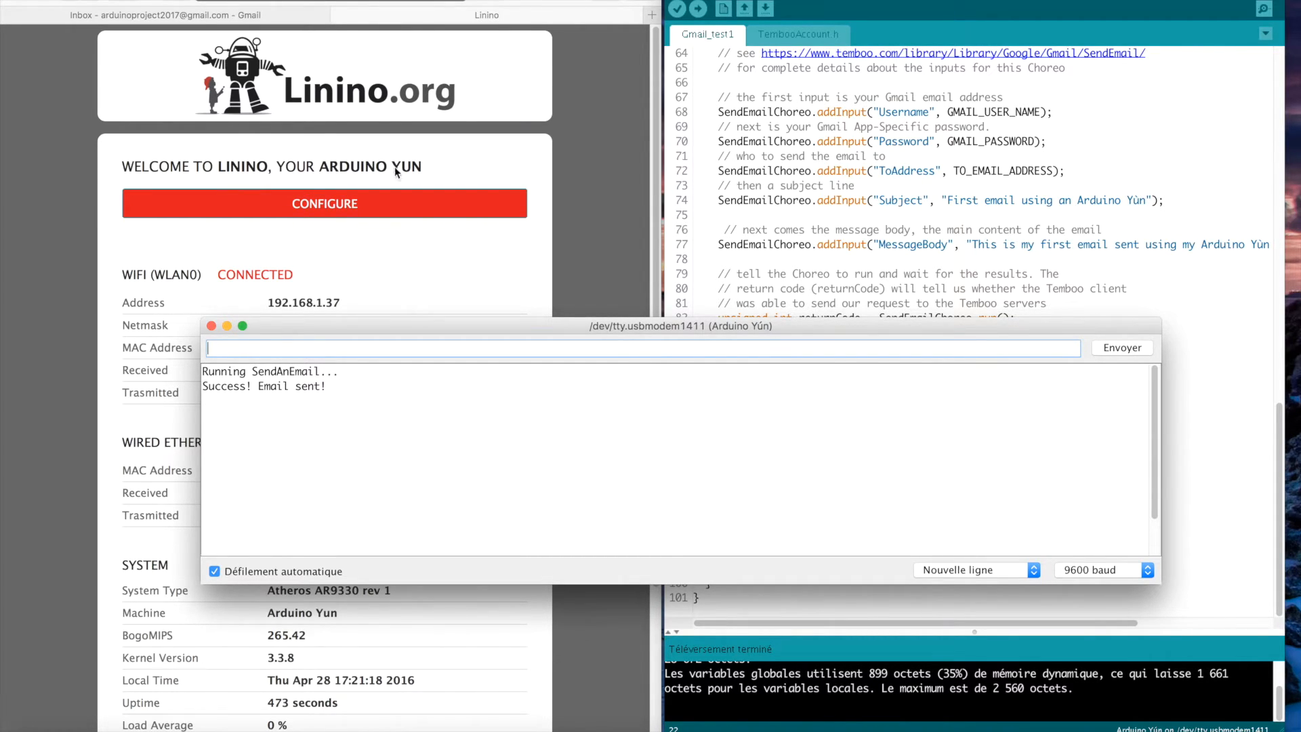
Step: Bring the browser window to the front after the serial monitor reports success
left_click(166, 14)
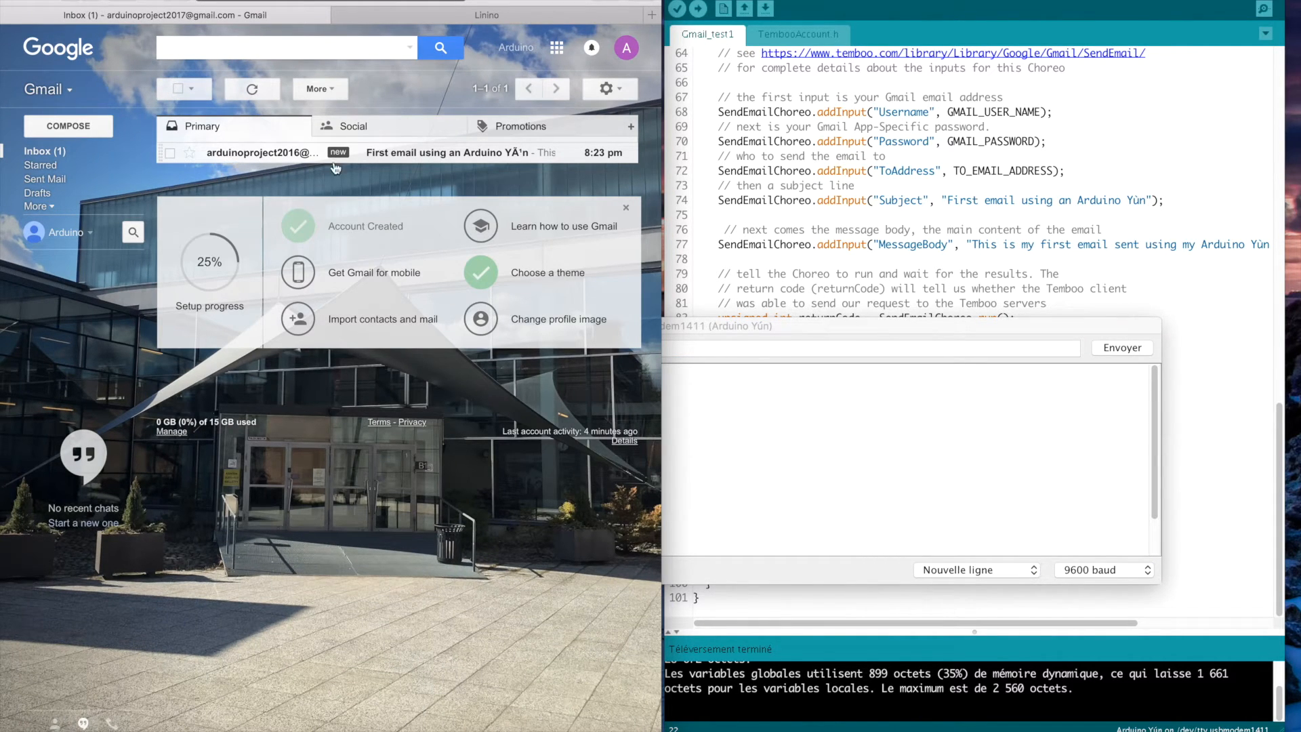
mouse_move(396, 161)
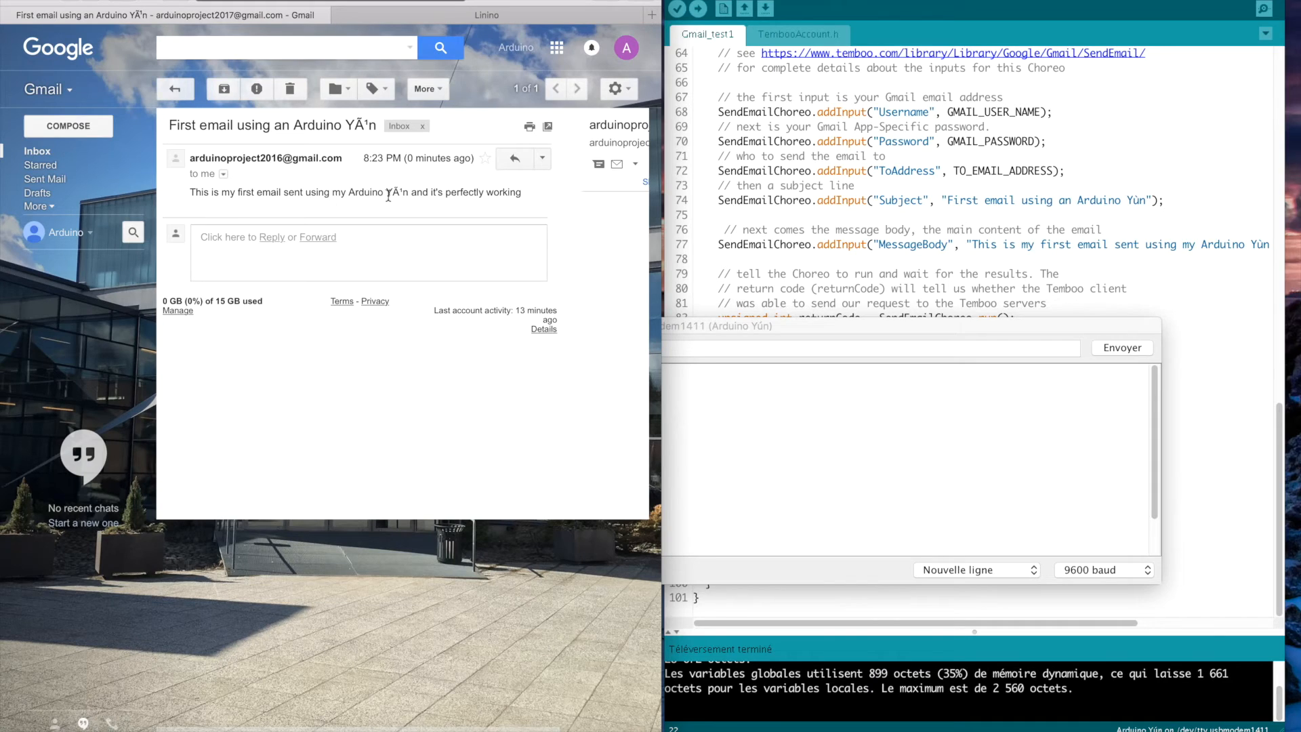
Step: Highlight the garbled board name in the 'First email using an Arduino Yún' message
double_click(395, 192)
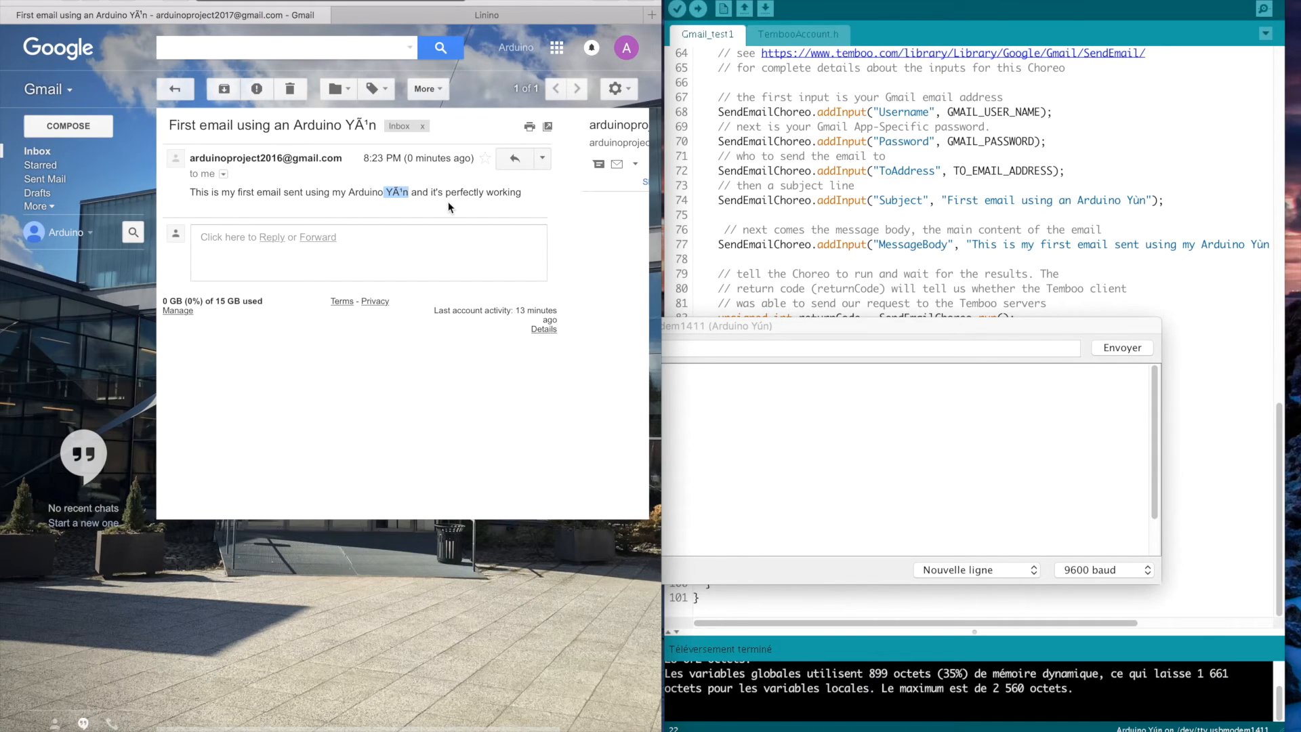
mouse_move(247, 248)
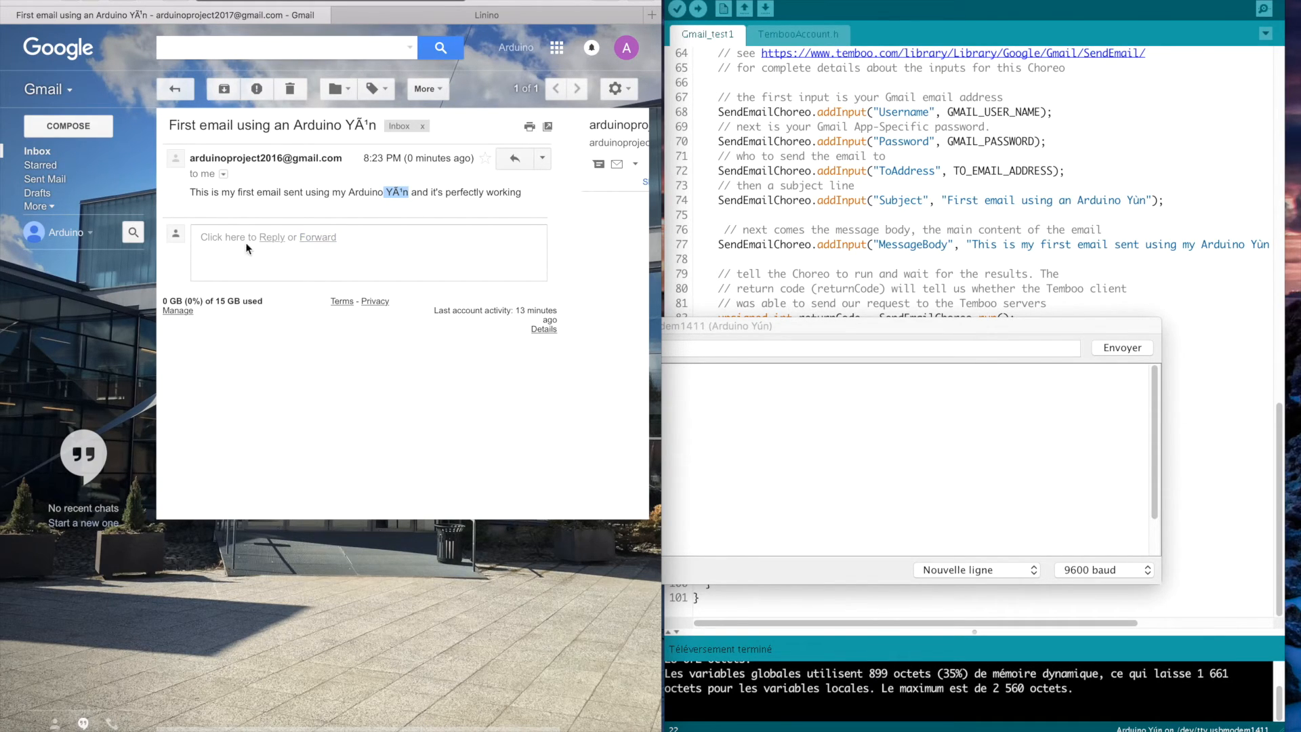